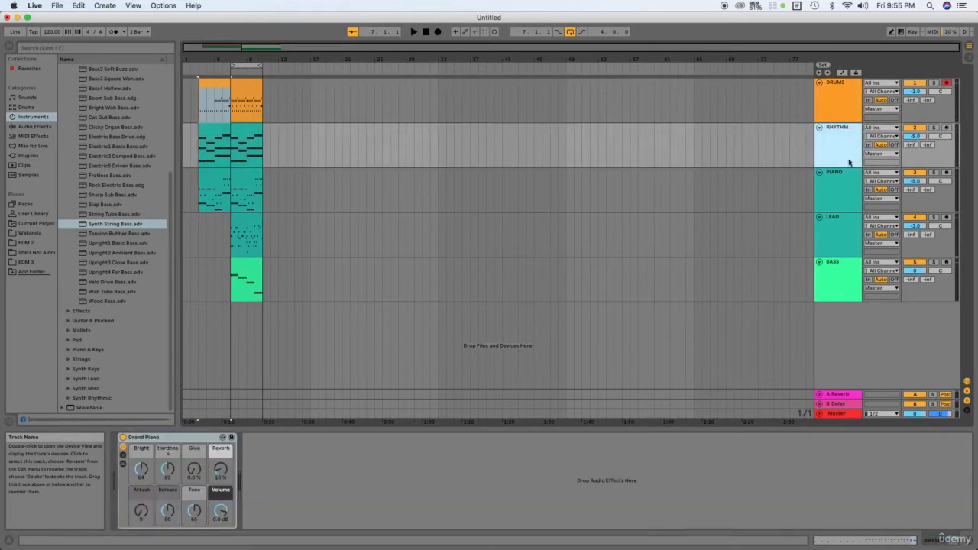
Select the drum clip so its start can be pulled back to bar 3
left_click(846, 277)
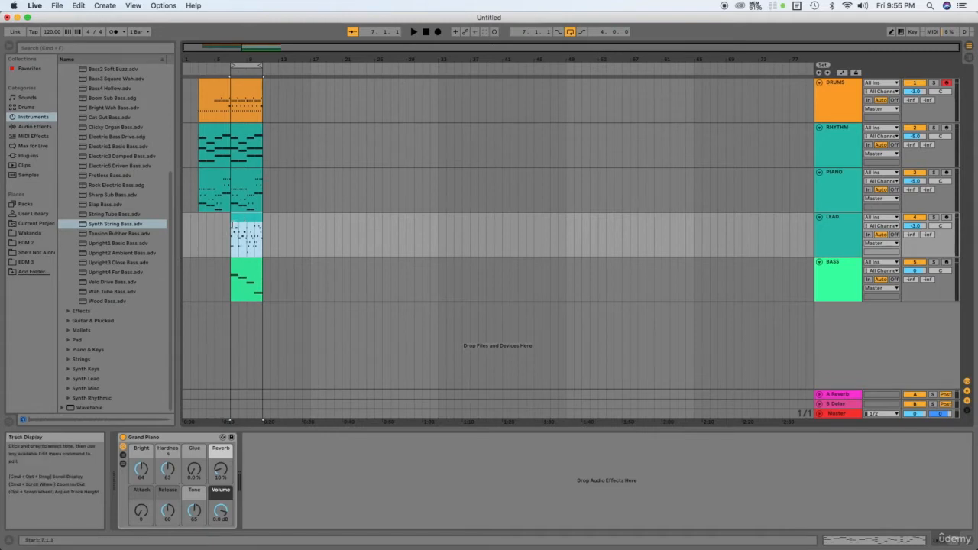
Move the LEAD clip back to bar 3 and stretch its end to bar 11
left_click(245, 233)
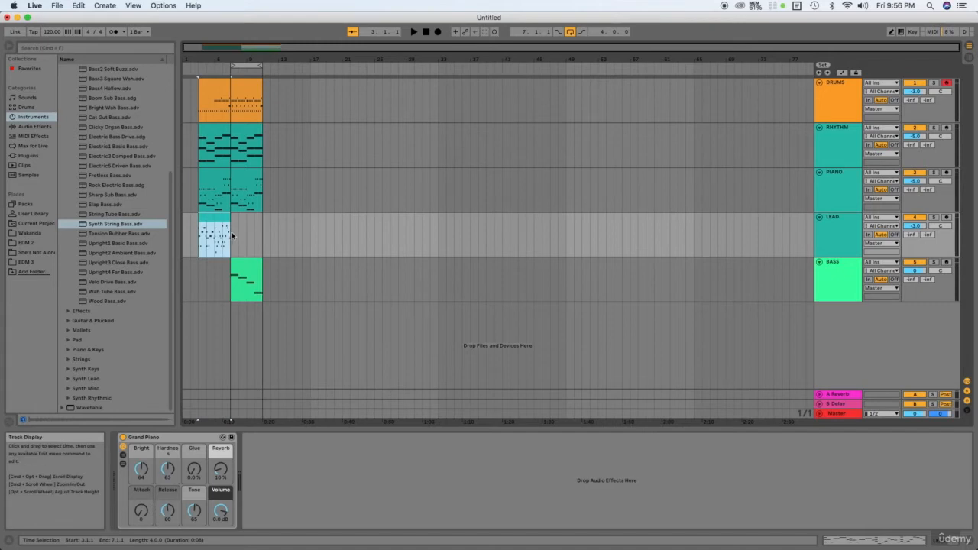
left_click(214, 237)
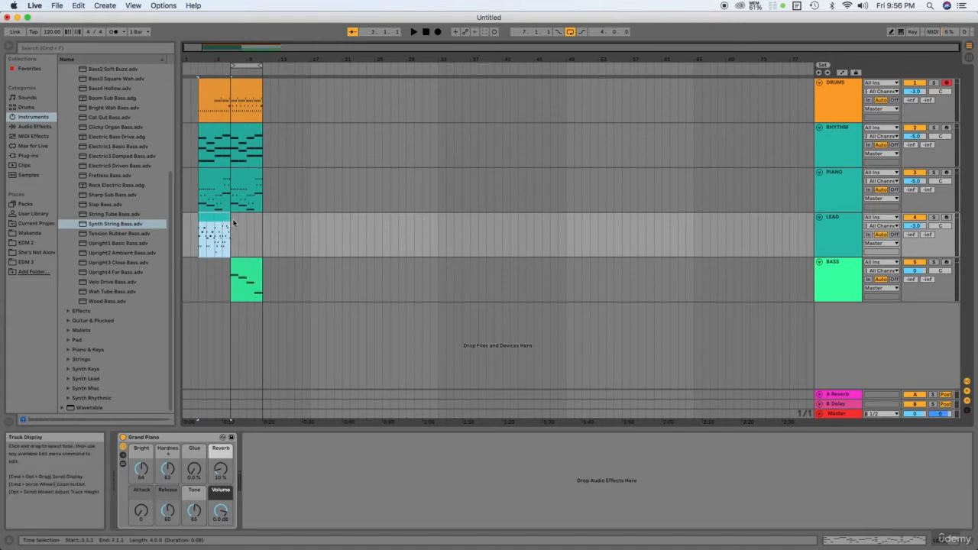
left_click(227, 222)
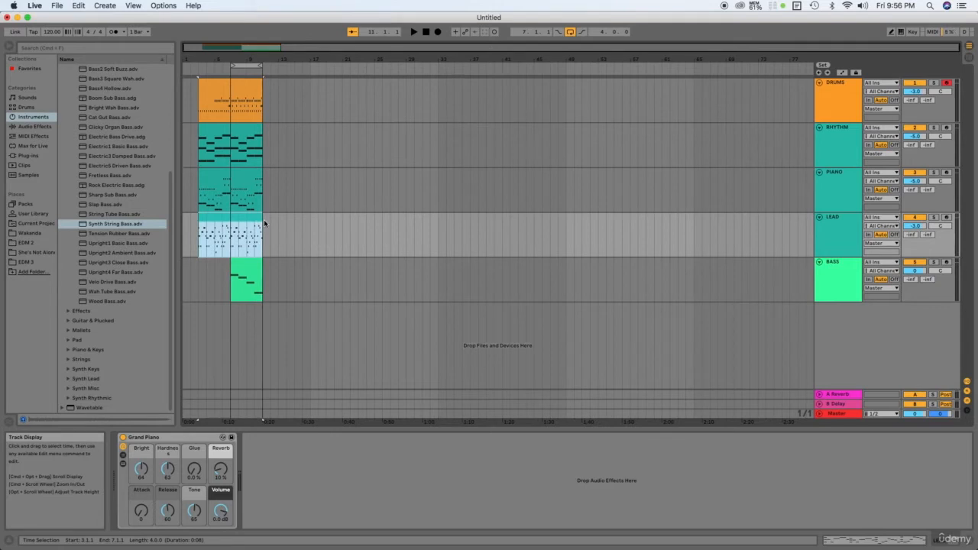
left_click(227, 186)
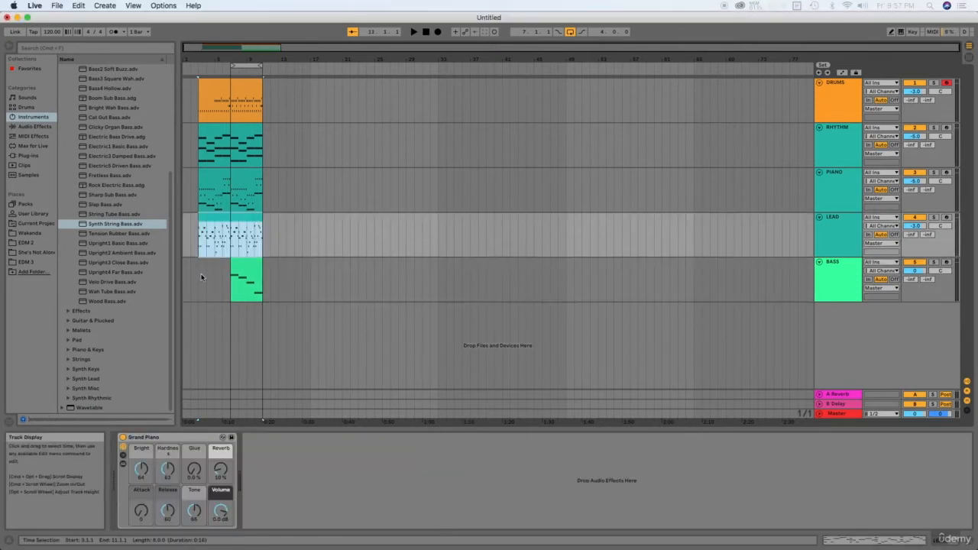
left_click(208, 222)
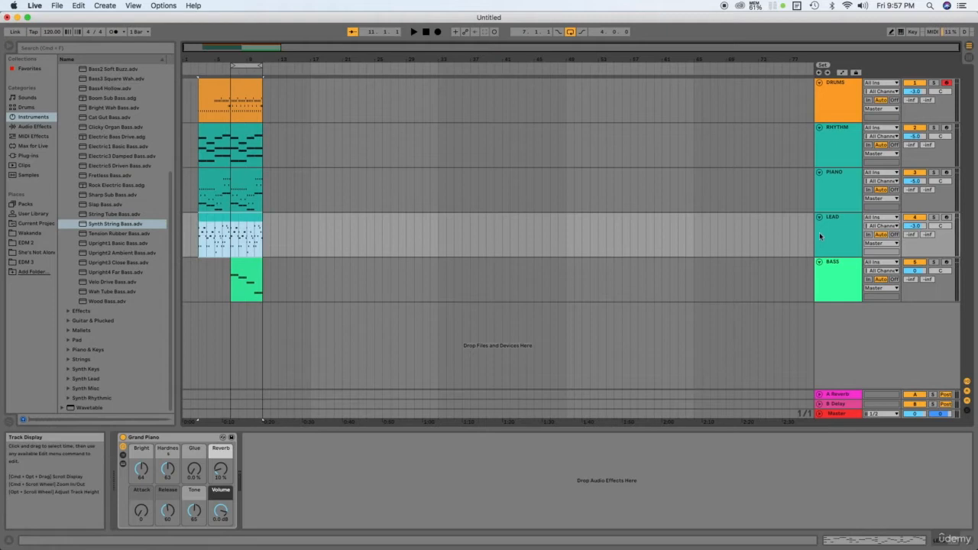
left_click(229, 229)
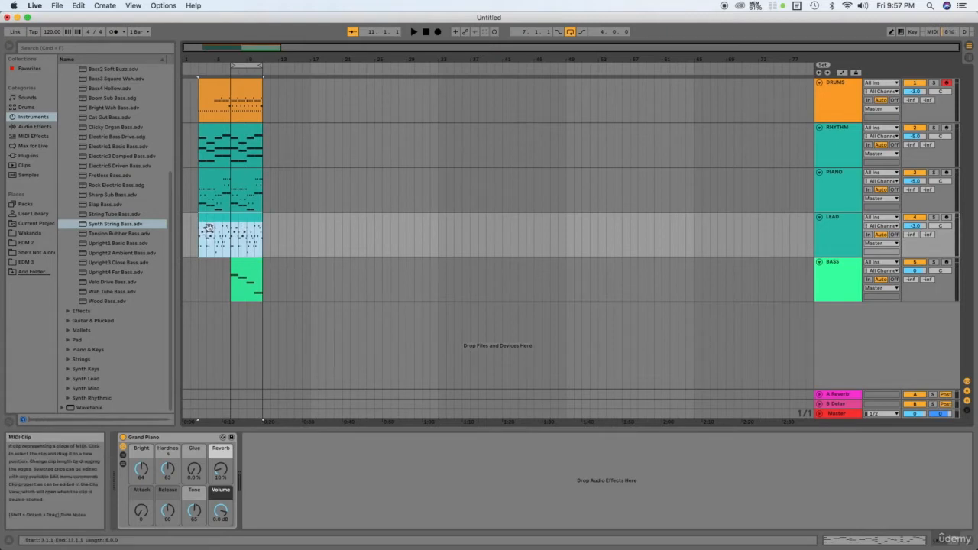
left_click(209, 229)
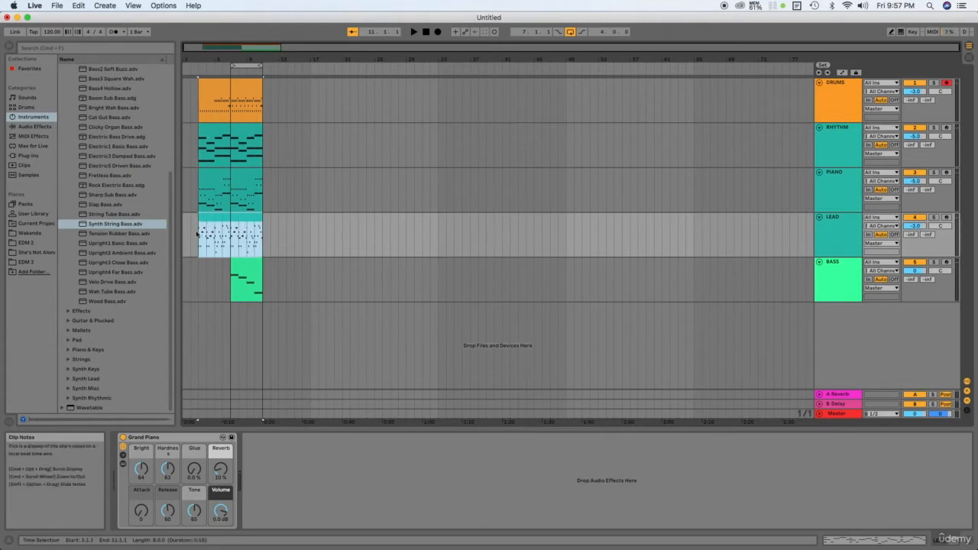
left_click(229, 236)
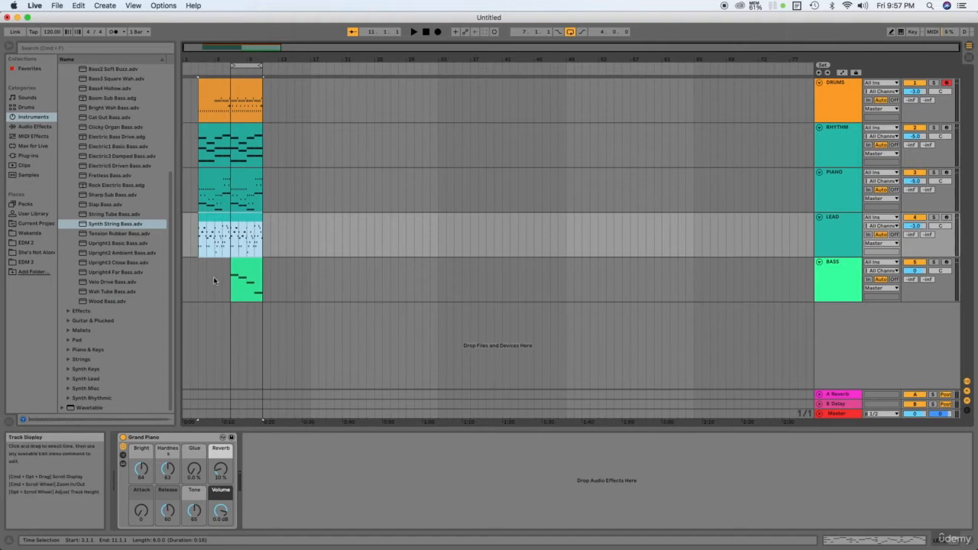
mouse_move(203, 270)
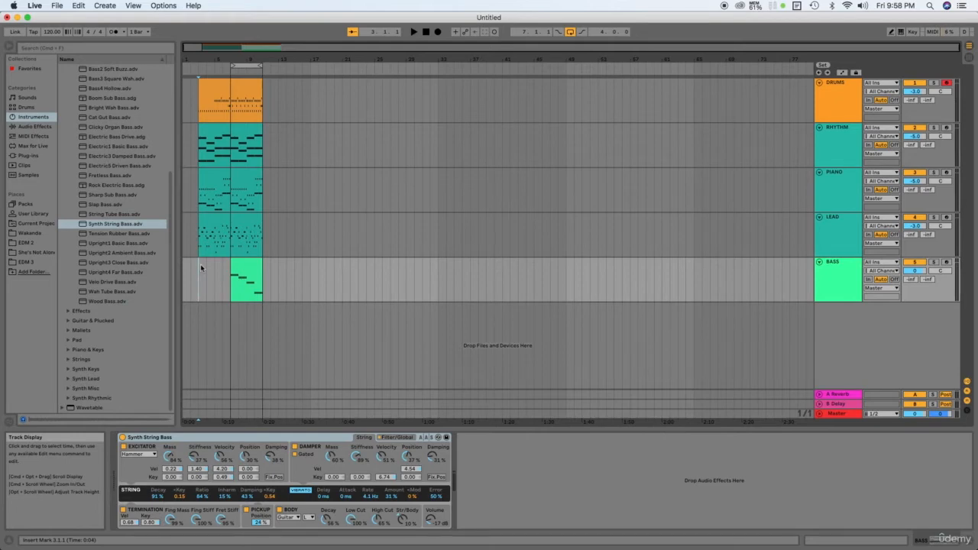
Select the rhythm clip and open its context menu to rename it INTRO
left_click(219, 222)
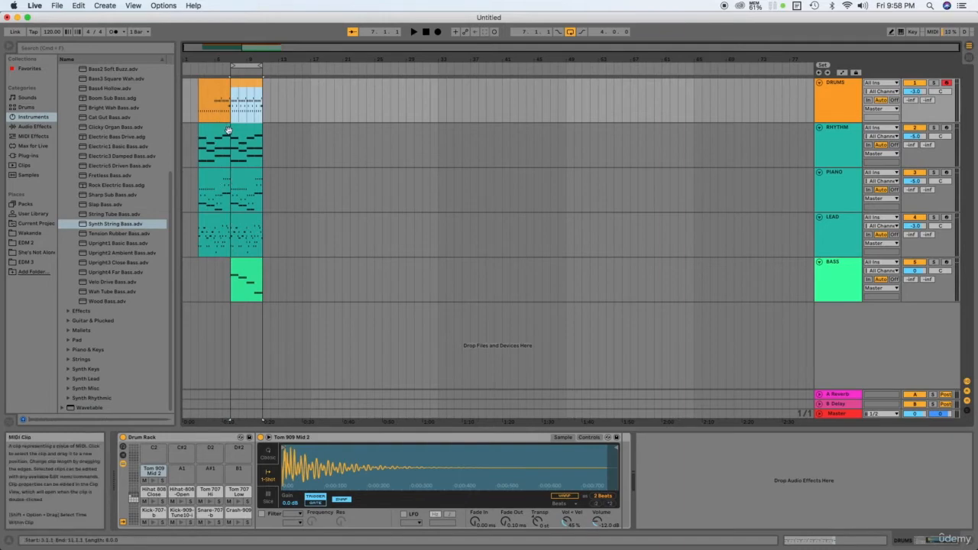
right_click(229, 145)
type("INTRO")
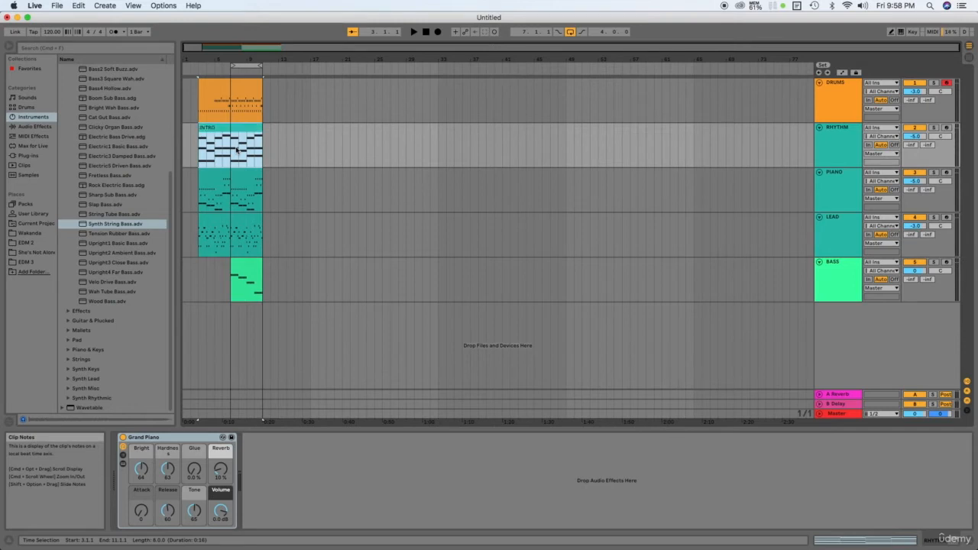
Copy the INTRO clip and mark bar 15 on the RHYTHM track before playback
right_click(237, 149)
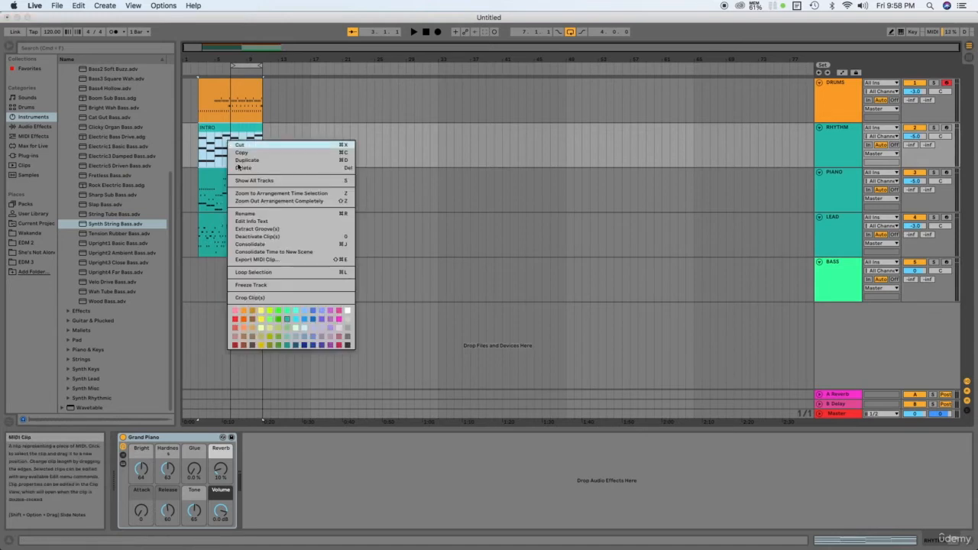
mouse_move(276, 244)
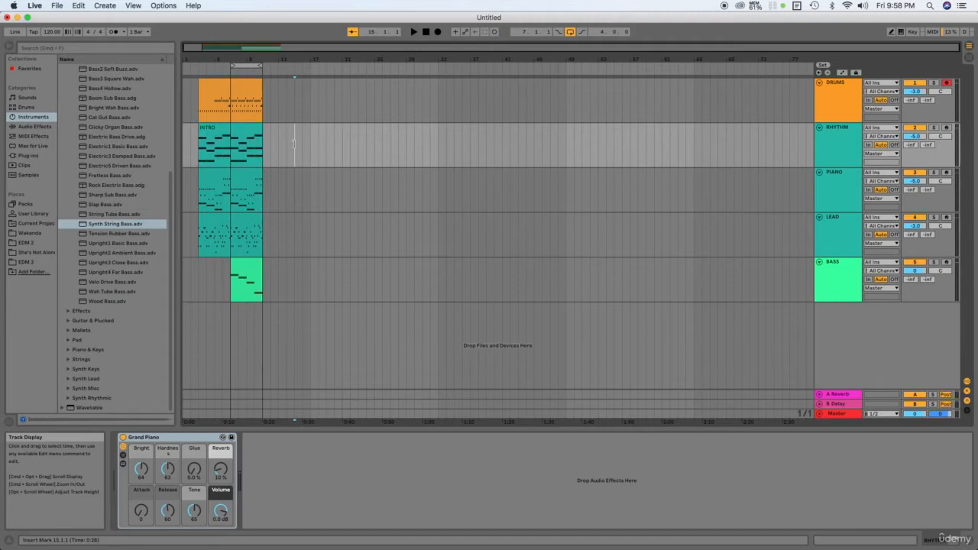
left_click(229, 145)
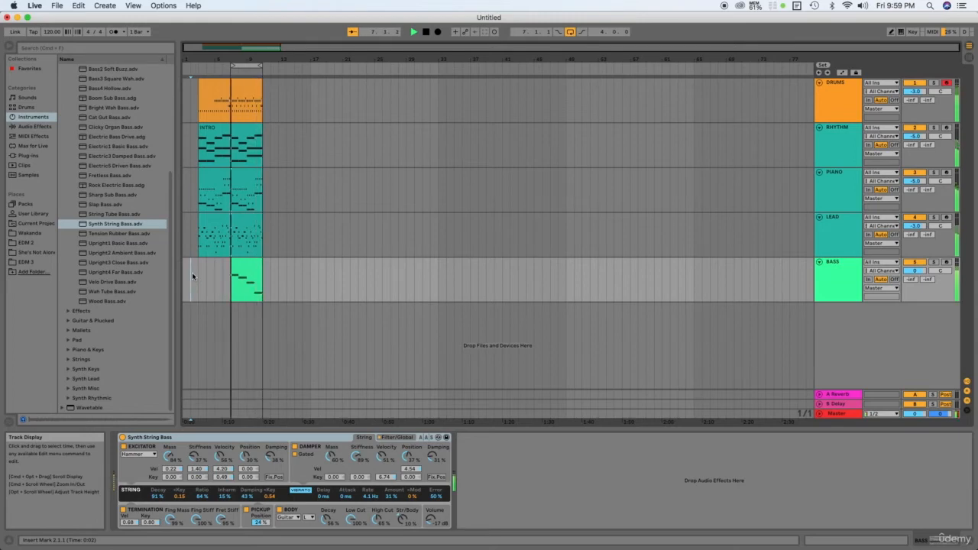
Create a drum clip covering bars 11 to 15 right after the intro
left_click(425, 31)
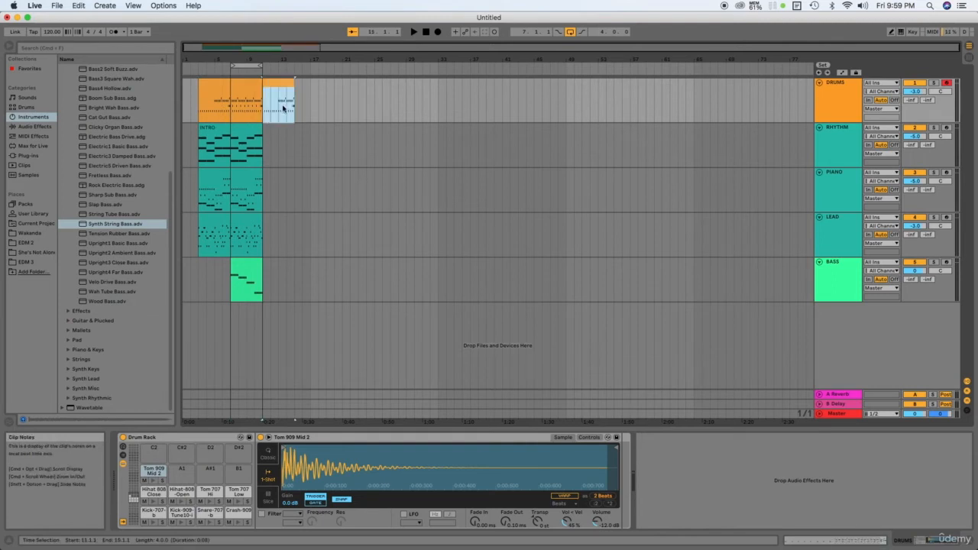
Trim the new drum clip's start to bar 12, leaving bar 11 empty
left_click(285, 98)
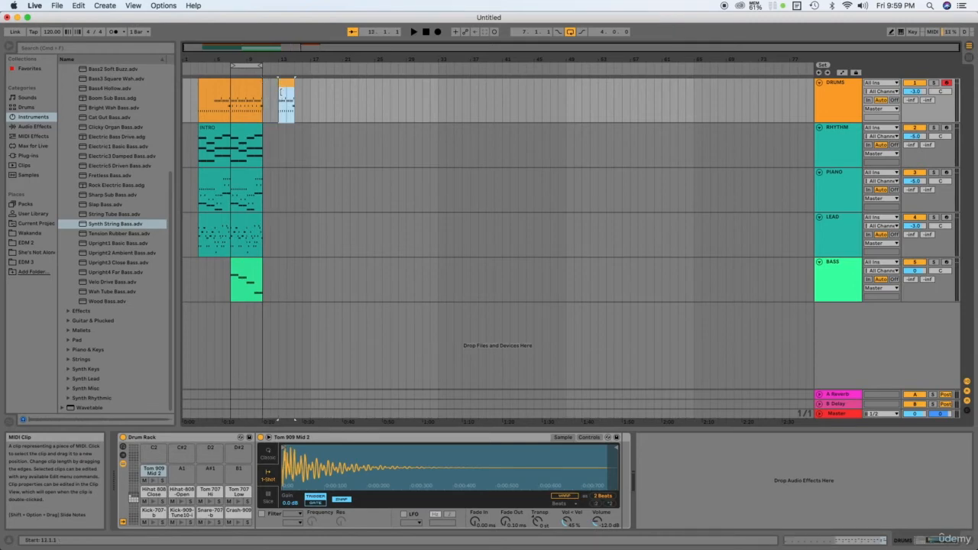
left_click(297, 92)
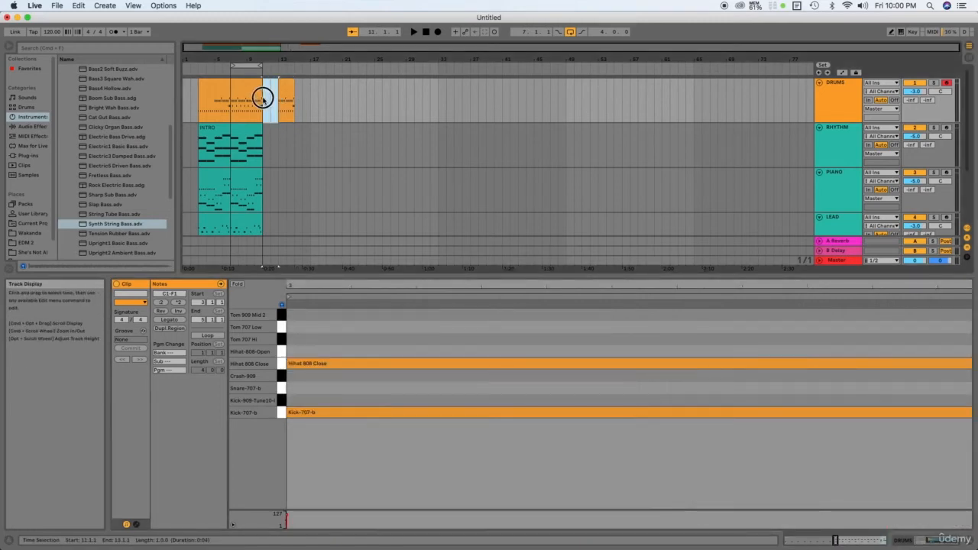
Open the post-intro drum clip's notes and duplicate it to lengthen the drums
right_click(262, 97)
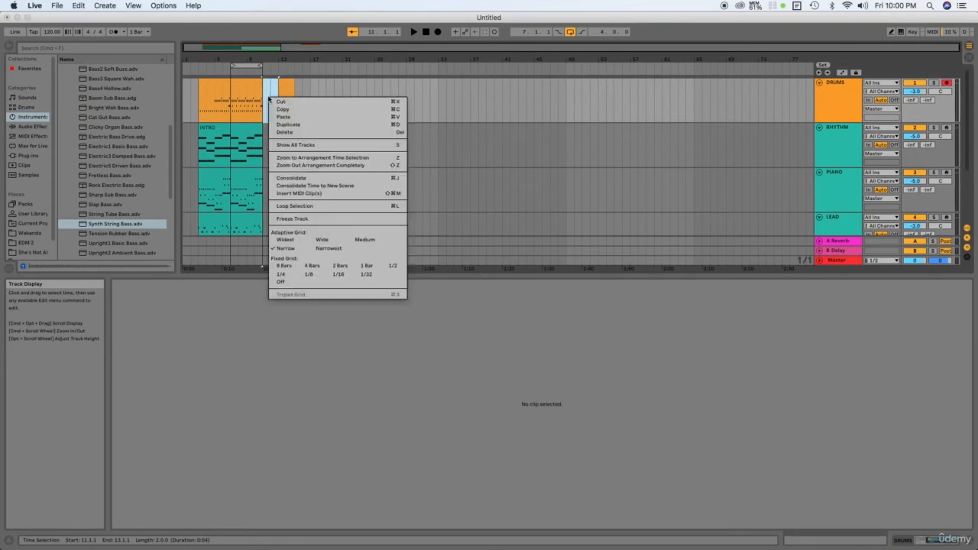
mouse_move(308, 180)
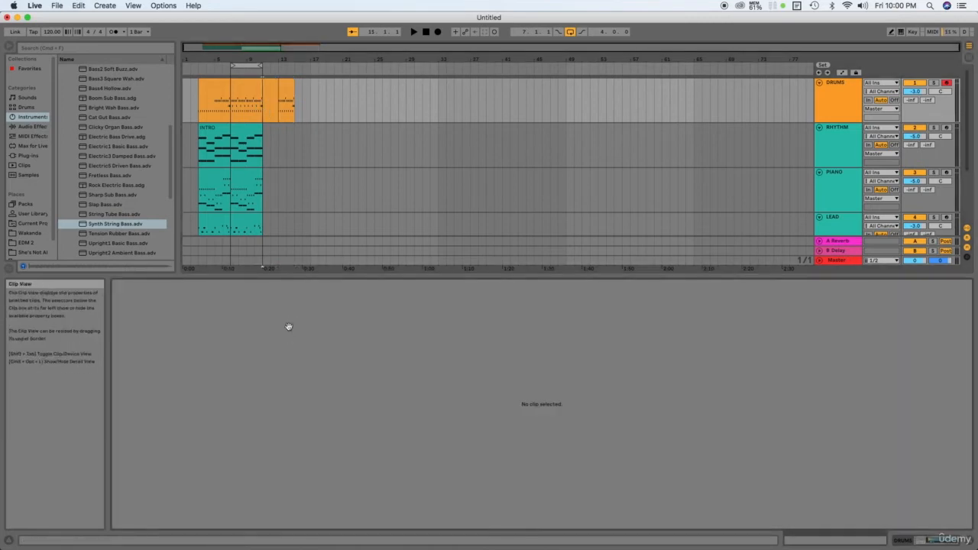
double_click(271, 99)
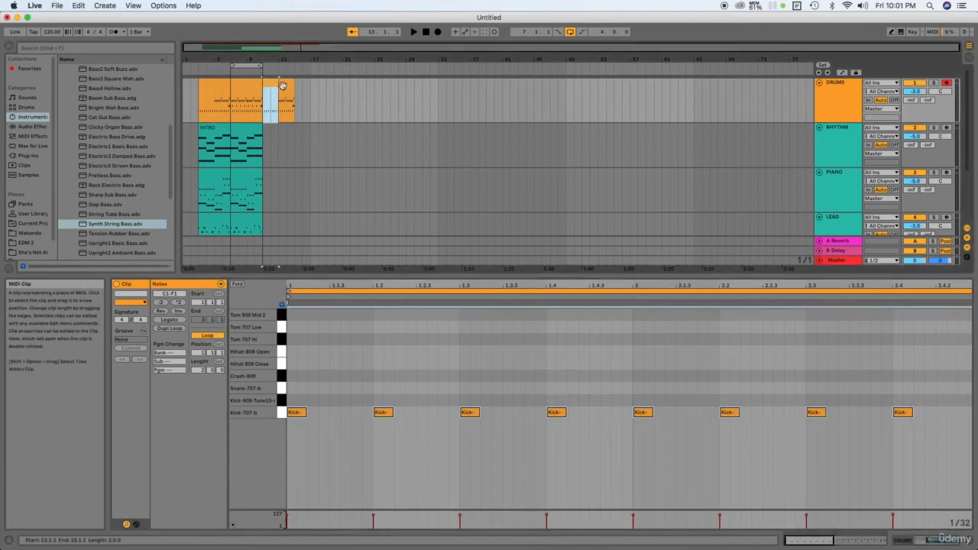
right_click(283, 84)
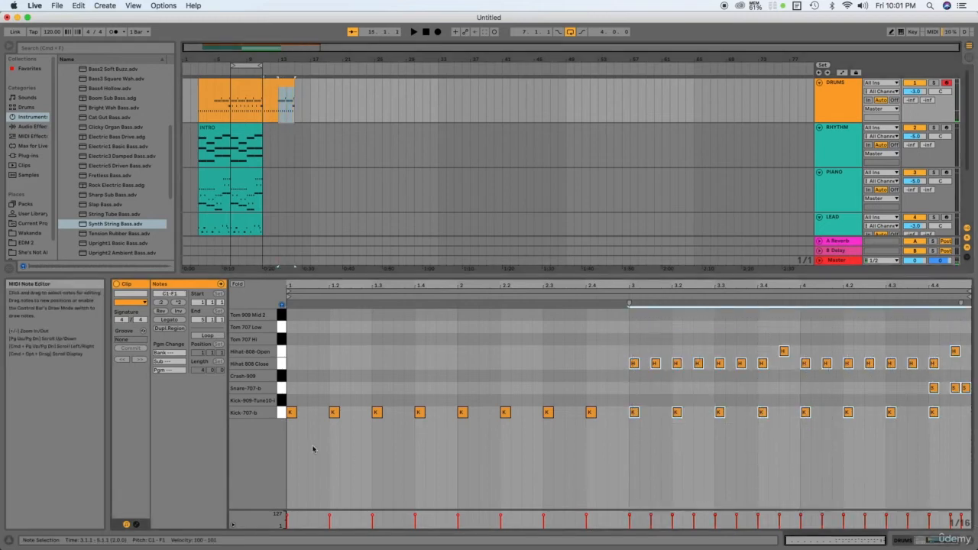
Draw closed hi-hats through the first bars and delete two extra snare hits
left_click(291, 412)
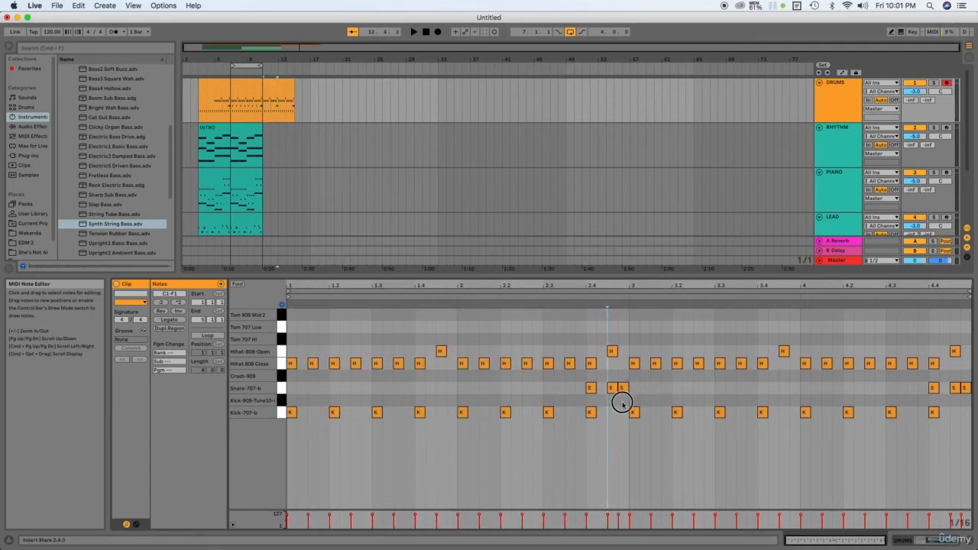
left_click(612, 387)
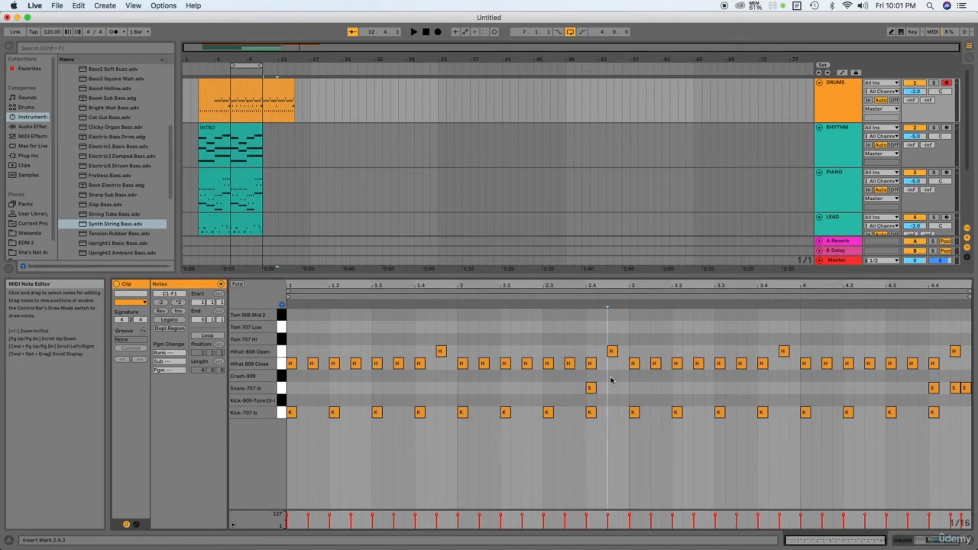
left_click(590, 388)
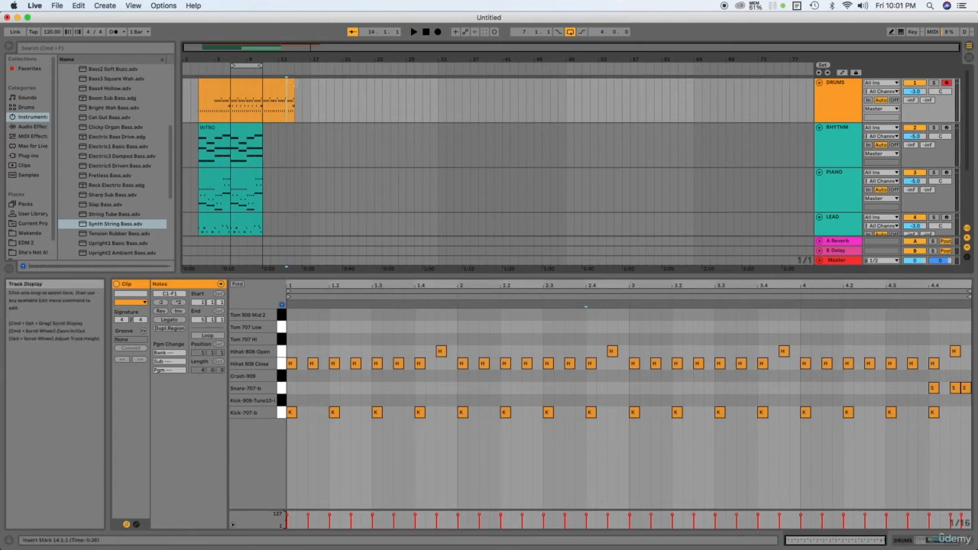
Duplicate the final drum bars through bar 17 and open the clip's notes
left_click_drag(263, 99, 294, 119)
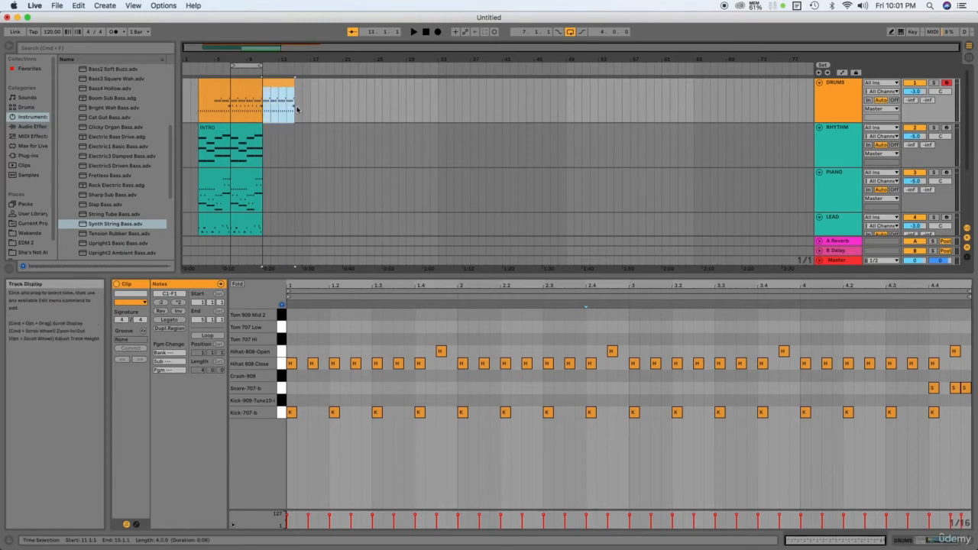
left_click(267, 93)
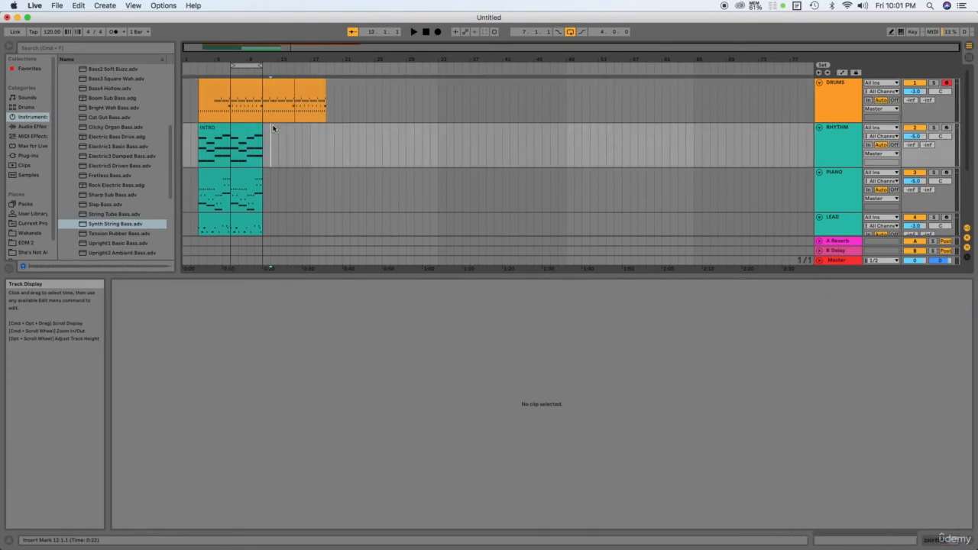
left_click(278, 90)
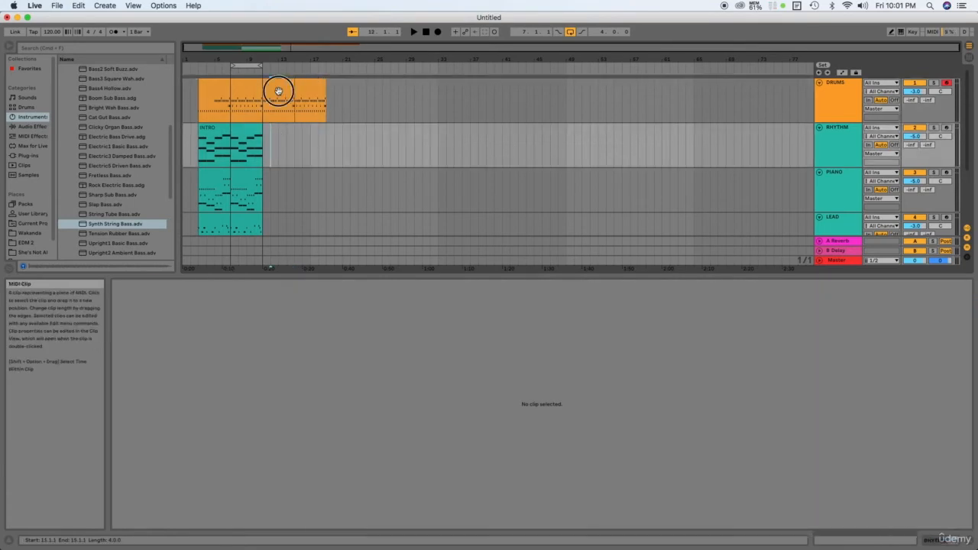
double_click(279, 92)
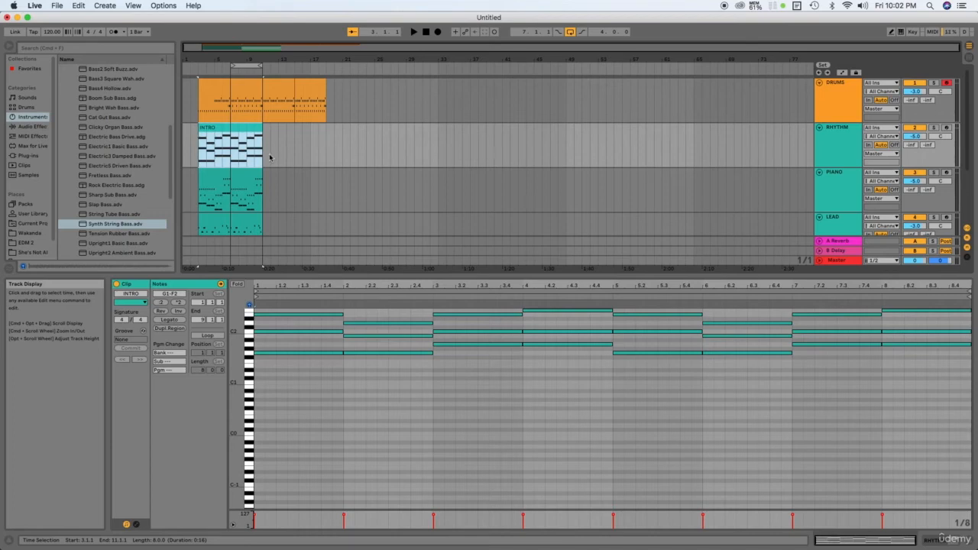
Resize the tracks and duplicate the INTRO chord clip after the intro to bar 17
scroll("down", 3)
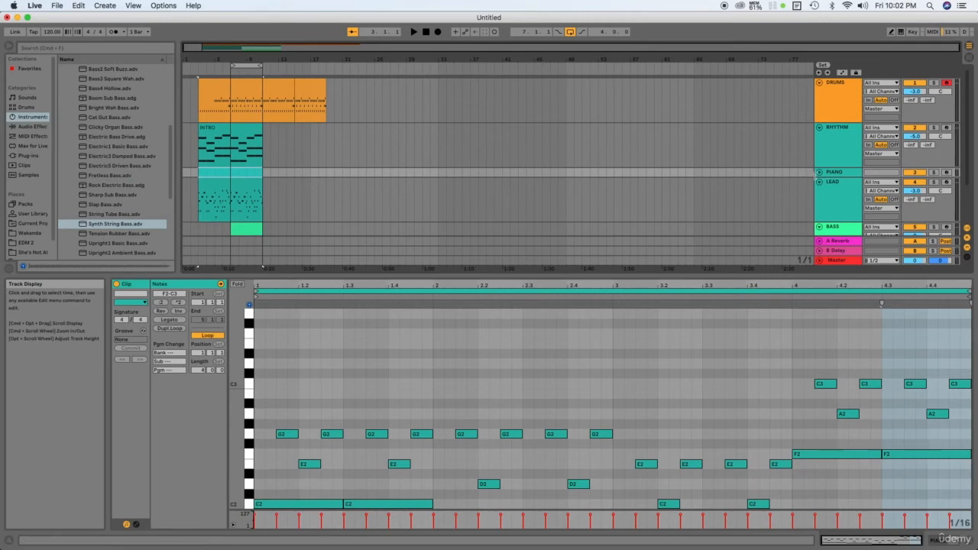
left_click(819, 172)
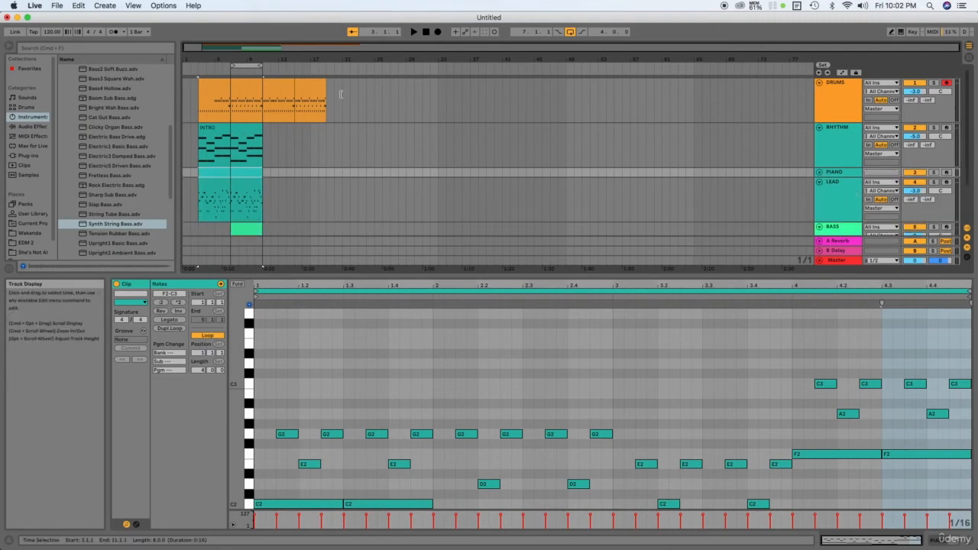
left_click(230, 141)
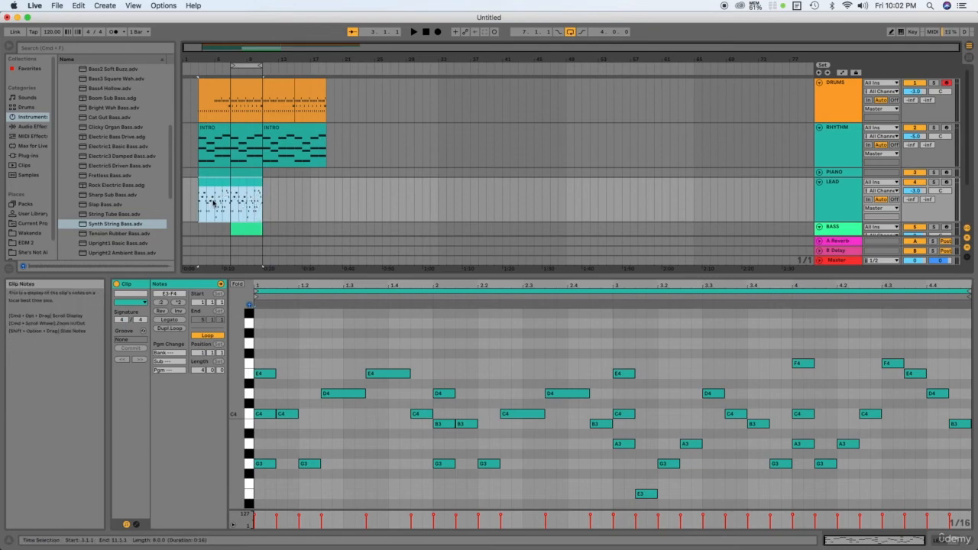
mouse_move(266, 195)
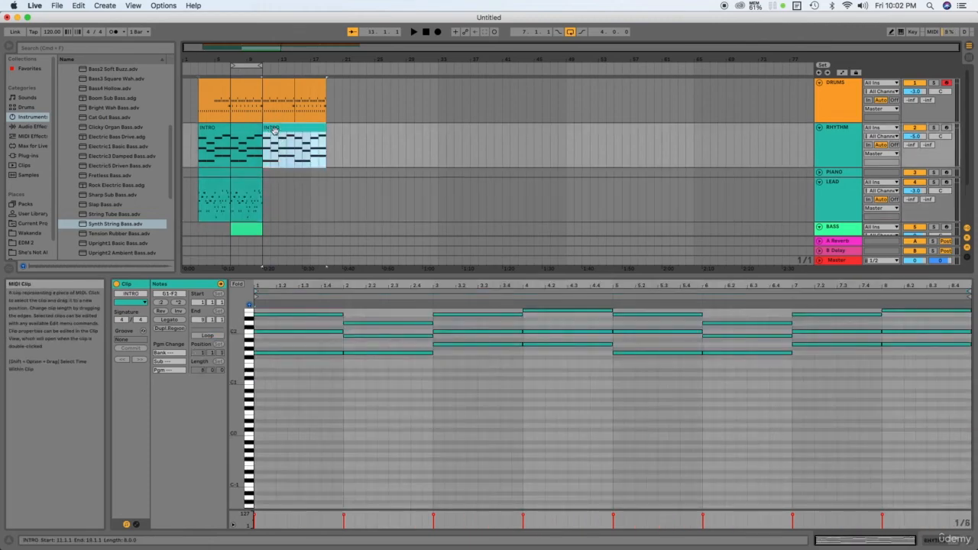
Open the context menu on the copied rhythm clip to rename it VERSE 1
right_click(273, 130)
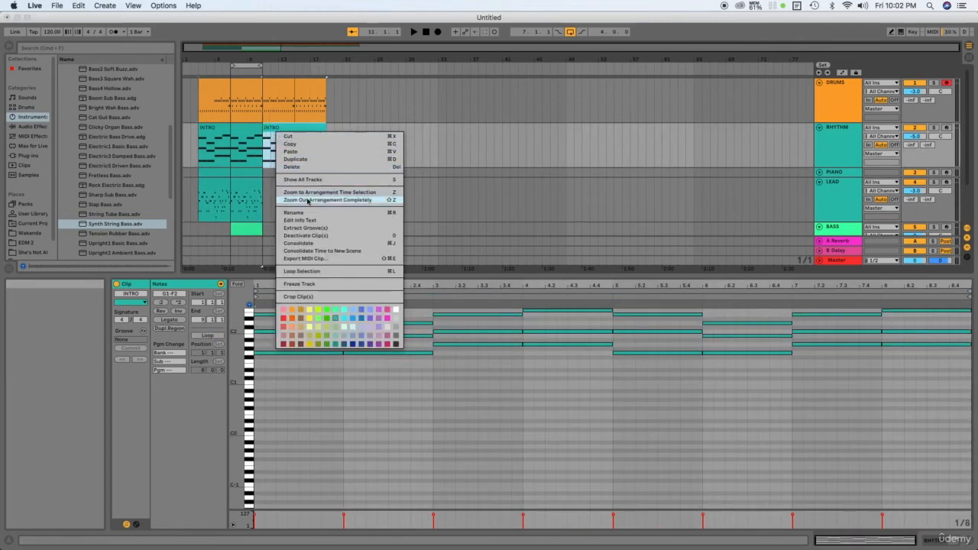
mouse_move(304, 166)
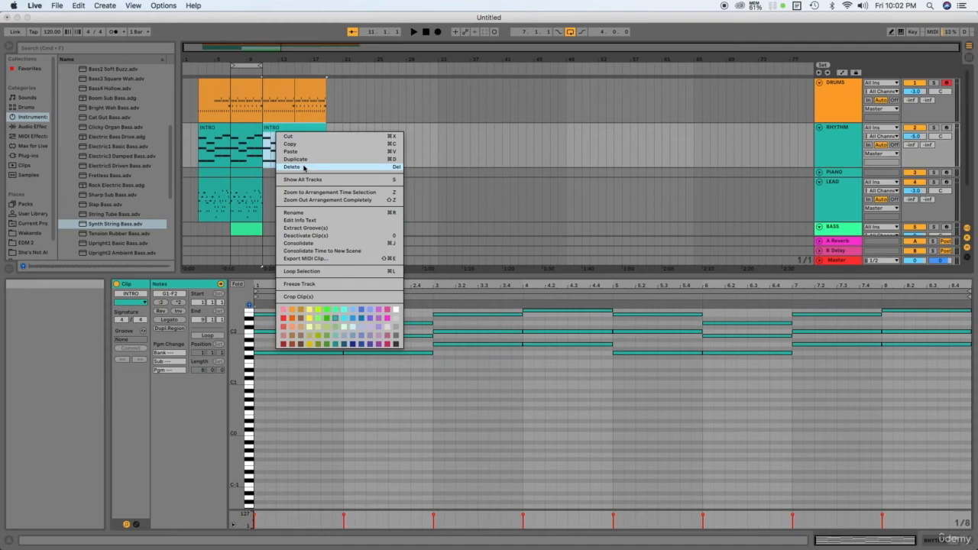
mouse_move(299, 212)
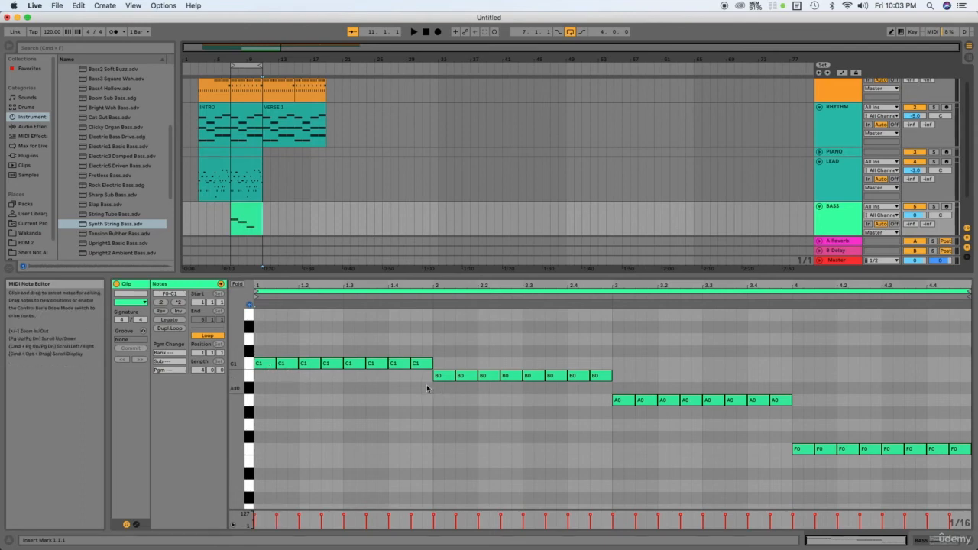
mouse_move(424, 389)
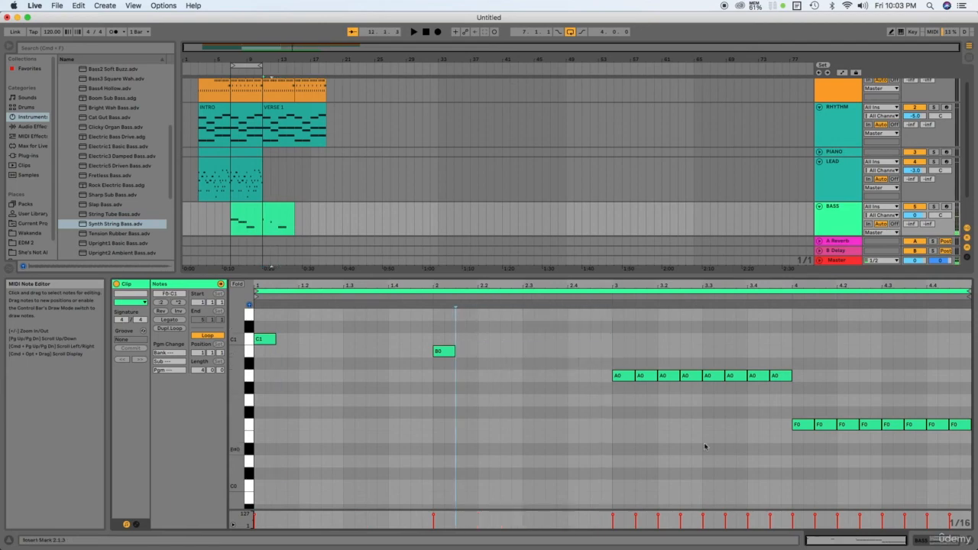
Select the run of repeated A0 notes in the bass clip's Note Editor
left_click_drag(646, 345, 781, 403)
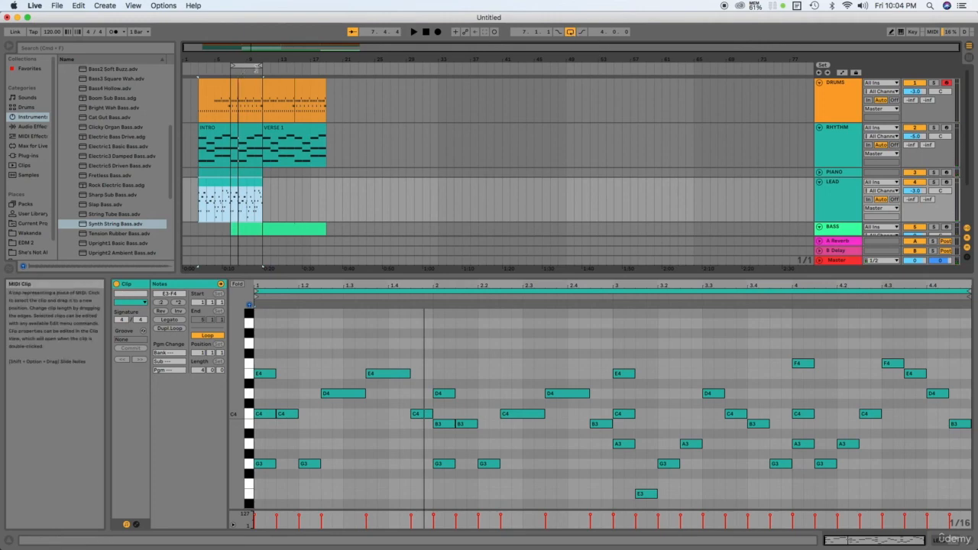
Loop bars 5–17, play the intro into VERSE 1, then stop playback
left_click_drag(247, 69, 324, 69)
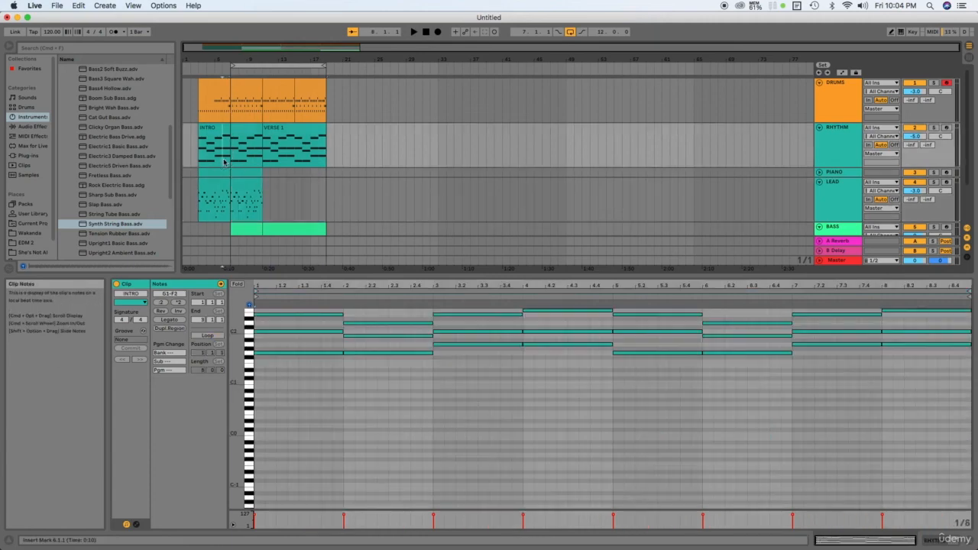
left_click(413, 31)
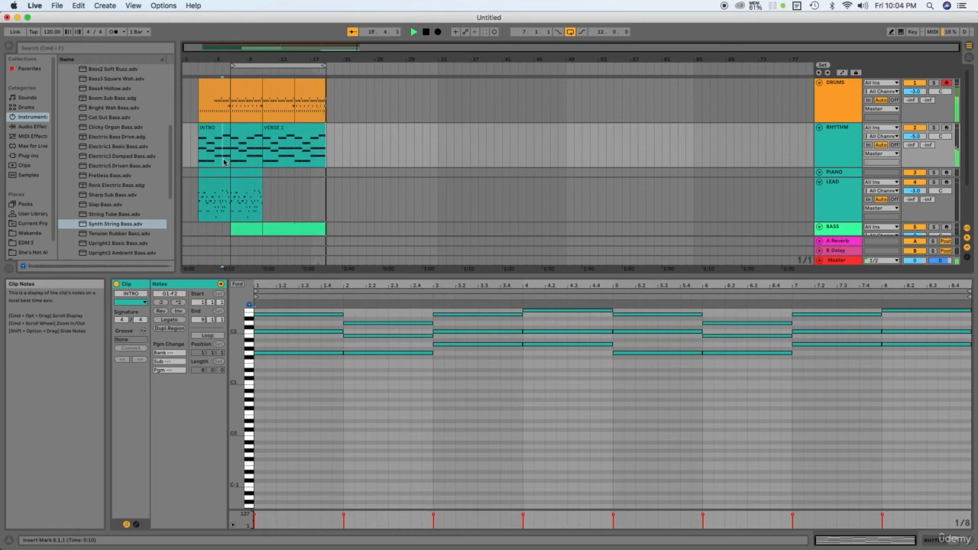
left_click(424, 31)
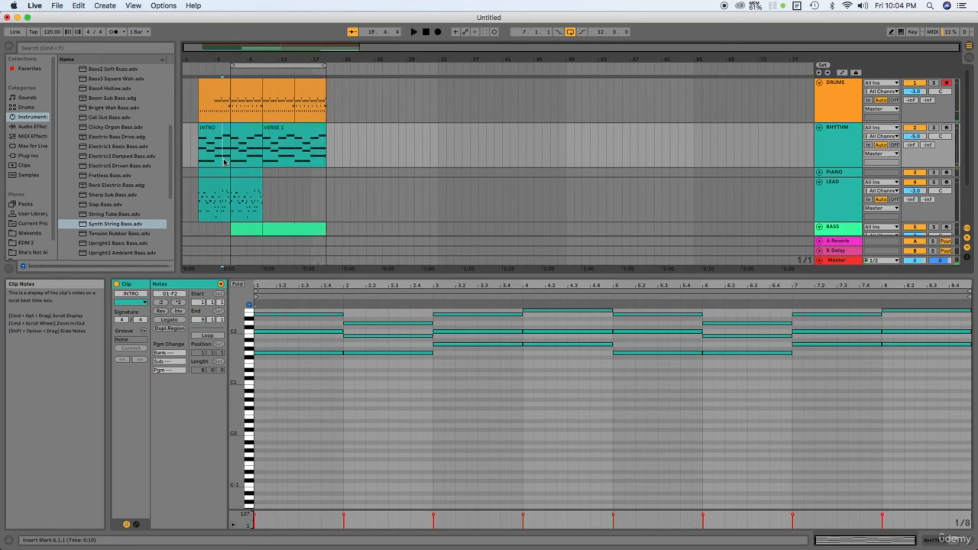